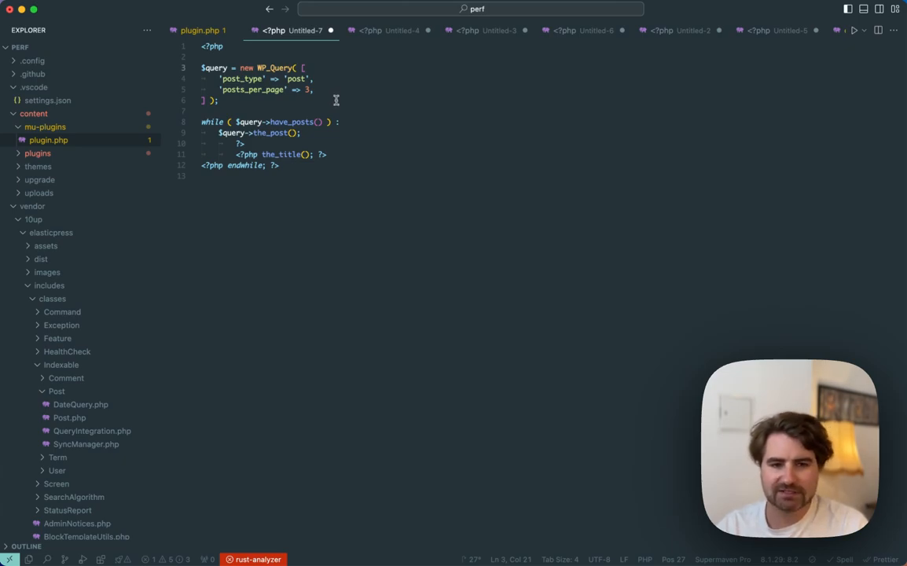
{"action": "mouse_move", "coordinate": [275, 68]}
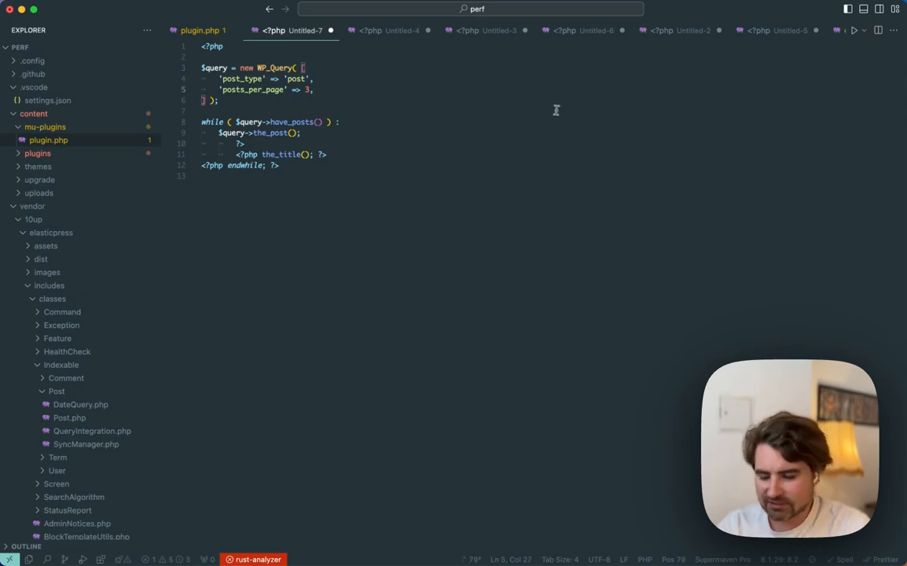
- Add 'no_found_rows' => true to the WP_Query arguments after posts_per_page
{"action": "type", "text": "'no_found_rows' => true,"}
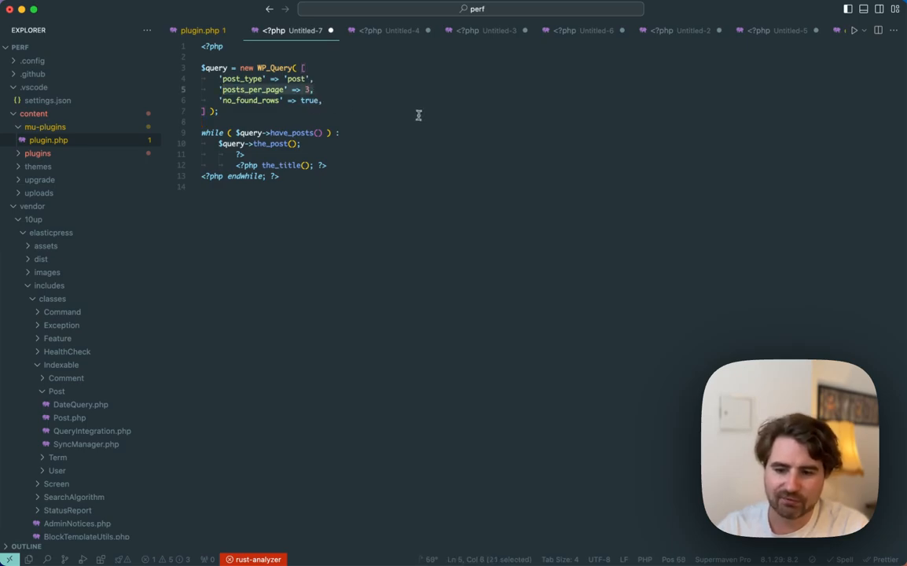
- Switch to the Untitled-4 tab holding the get_favorites movie query
{"action": "left_click", "coordinate": [389, 29]}
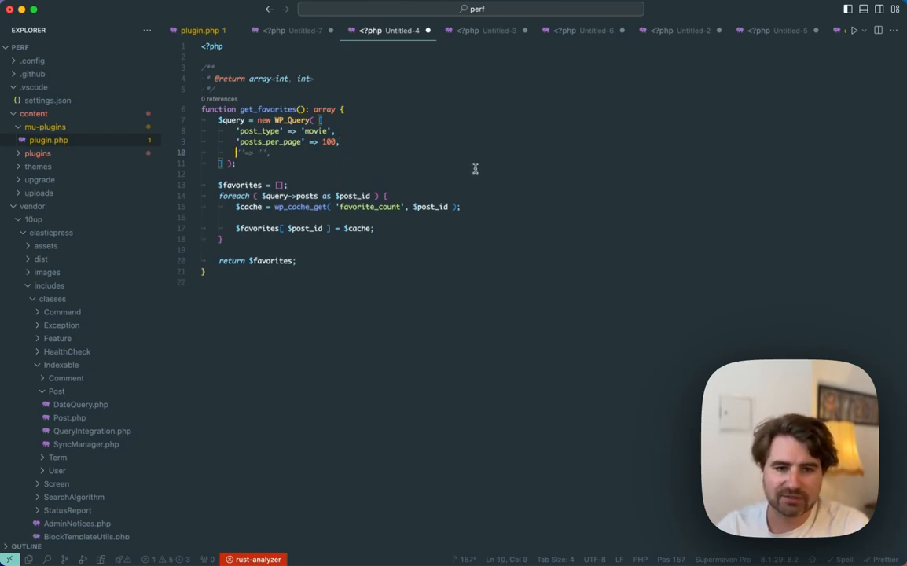
- Add 'fields' => 'ids' so get_favorites returns only post IDs
{"action": "type", "text": "'fields' => 'ids',"}
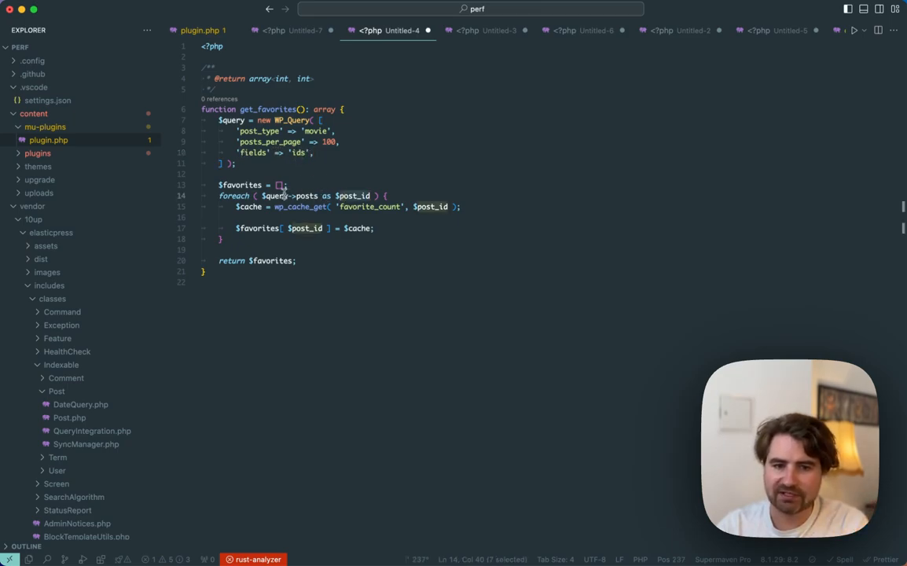
{"action": "mouse_move", "coordinate": [352, 195]}
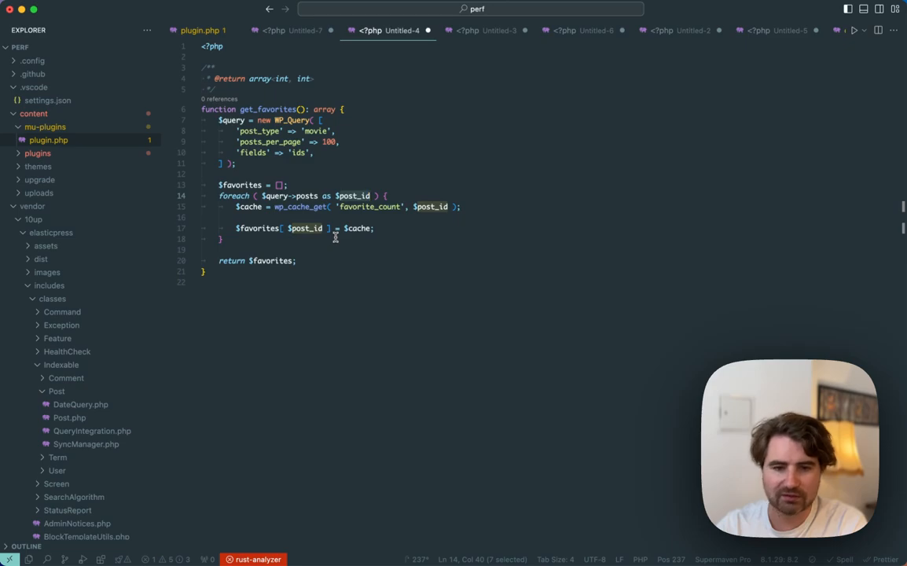
{"action": "mouse_move", "coordinate": [338, 250]}
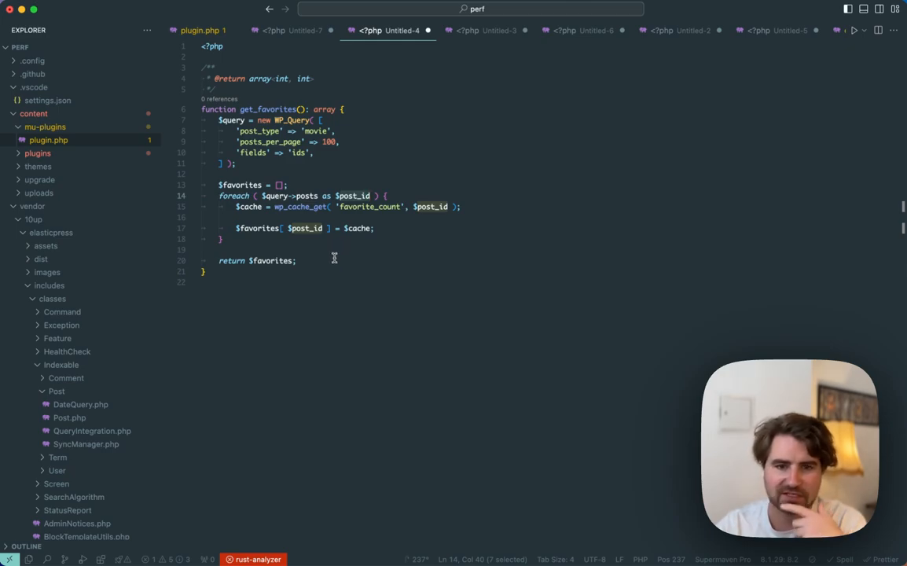
- Switch to the Untitled-2 tab holding rate_movie and get_best_movies
{"action": "left_click", "coordinate": [582, 30]}
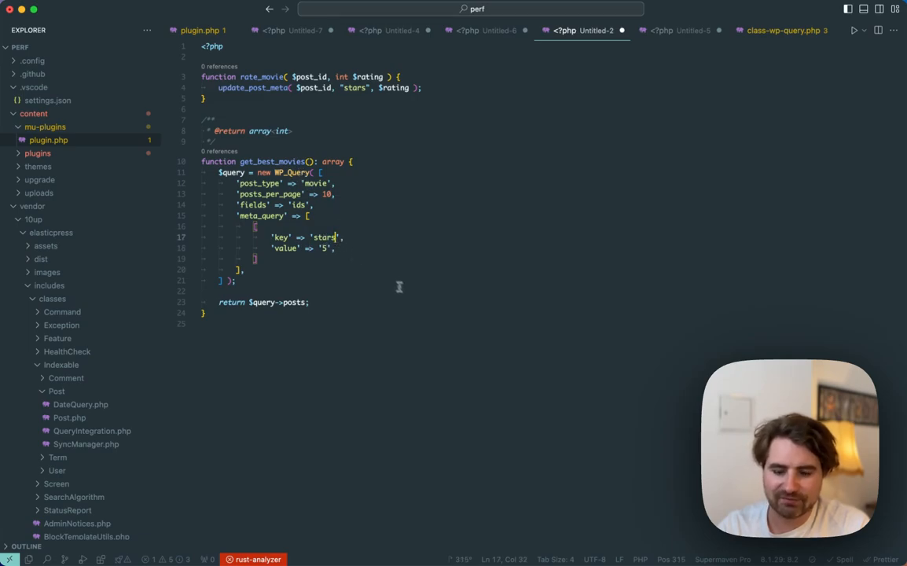
- Make the meta_query check key 'stars_5' with 'compare' => 'EXISTS' instead of a value
{"action": "type", "text": "_5"}
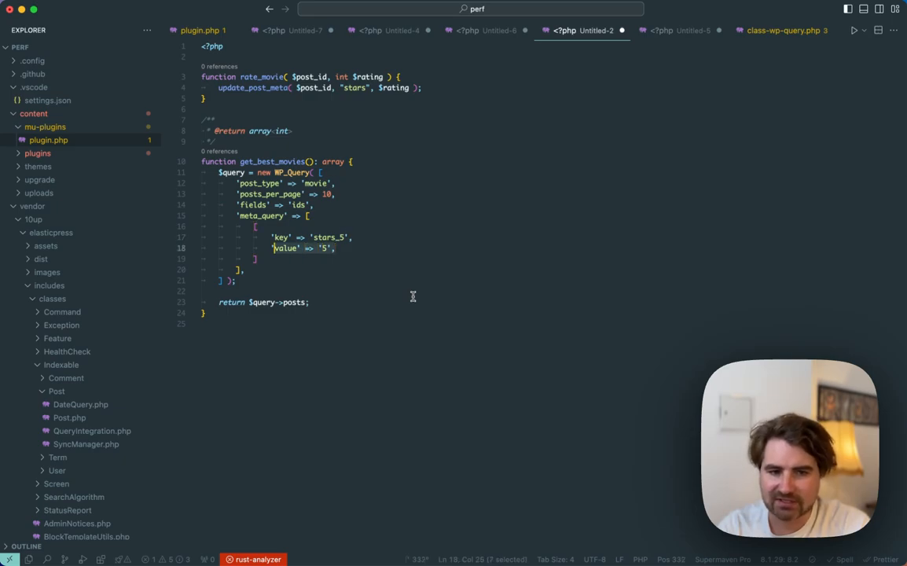
{"action": "type", "text": "'compare' => 'EXISTS',"}
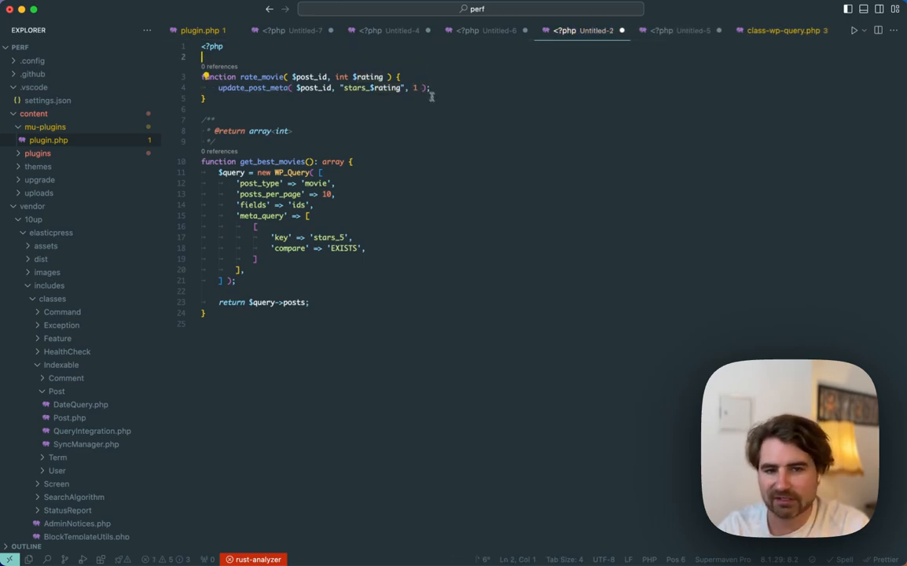
{"action": "double_click", "coordinate": [253, 88]}
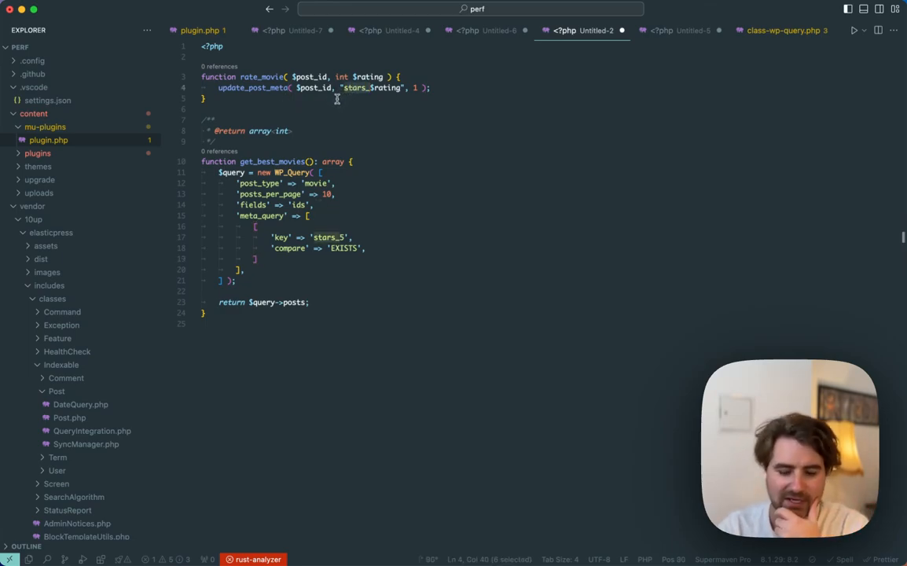
{"action": "mouse_move", "coordinate": [377, 198]}
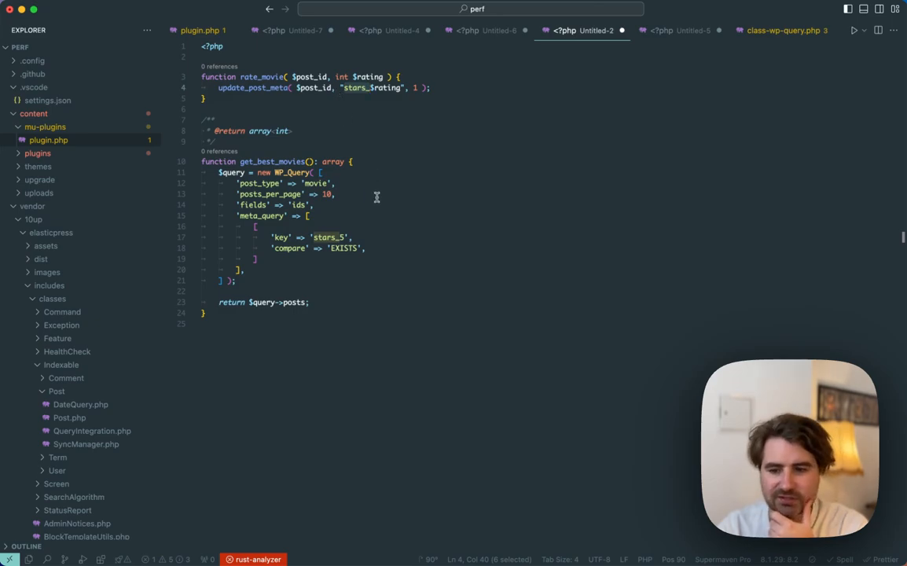
{"action": "mouse_move", "coordinate": [280, 236]}
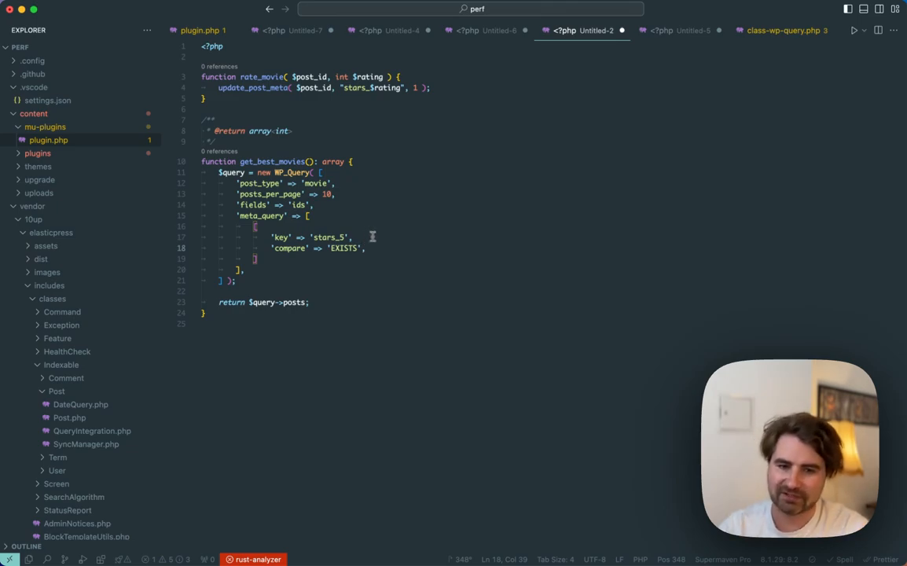
{"action": "mouse_move", "coordinate": [395, 226]}
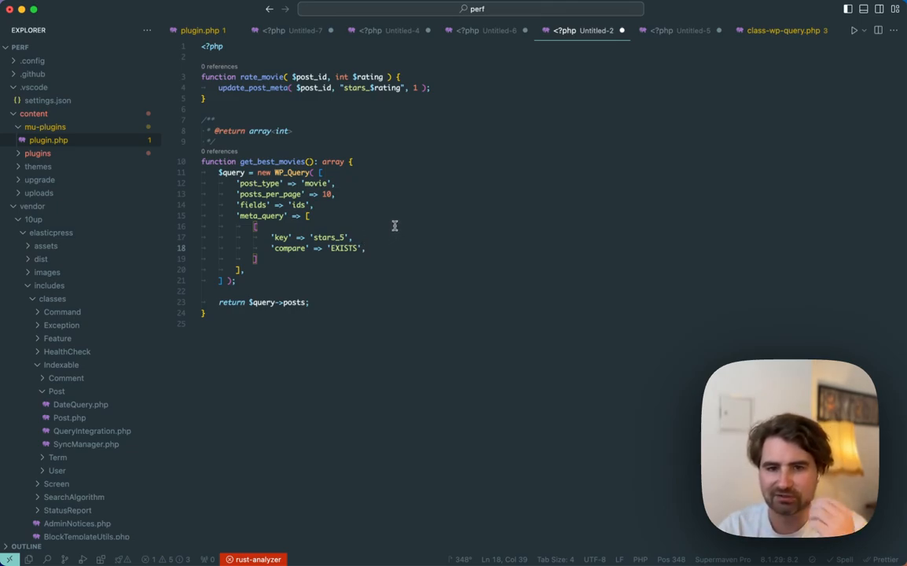
{"action": "left_click", "coordinate": [678, 30]}
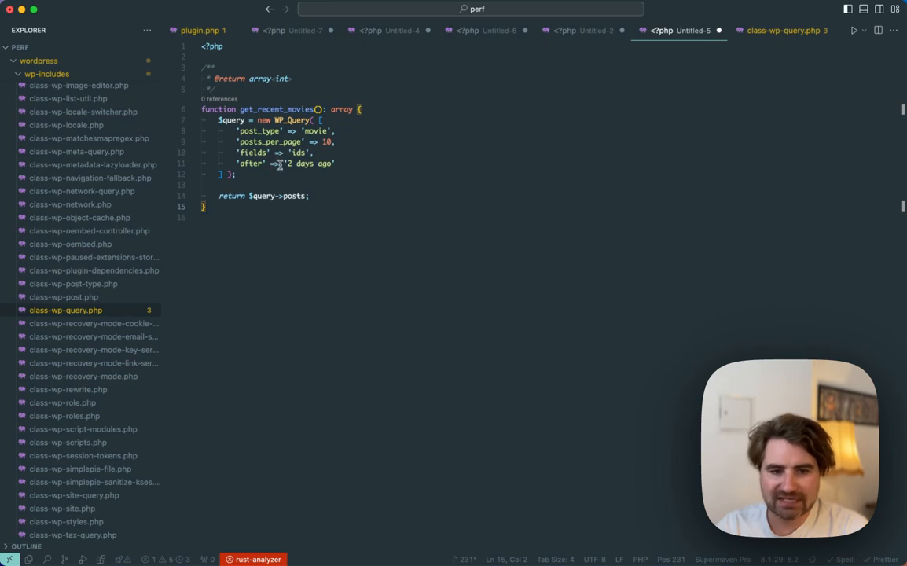
- Add 'after' => '2 days ago' inside a date_query array in get_recent_movies
{"action": "left_click", "coordinate": [333, 164]}
{"action": "type", "text": "'date"}
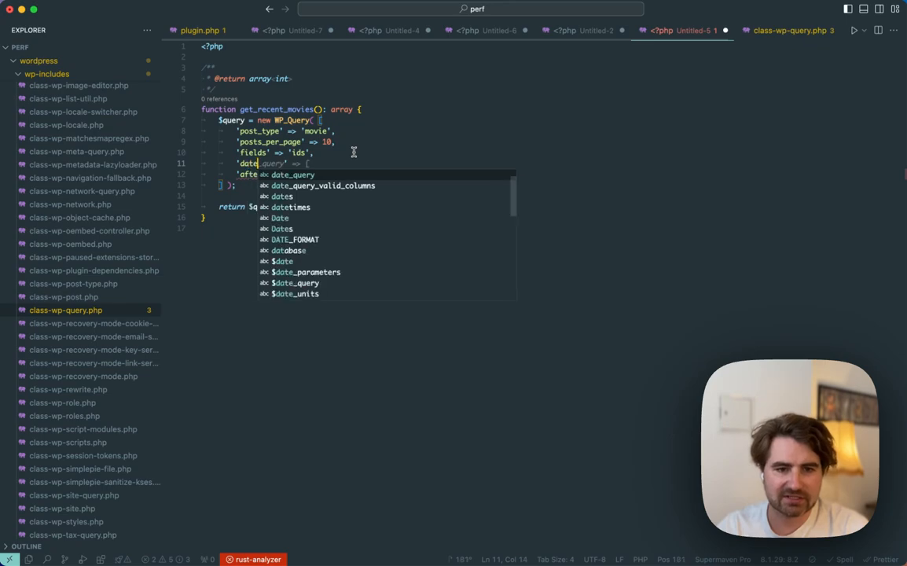
{"action": "type", "text": "'after' => '2 days ago'"}
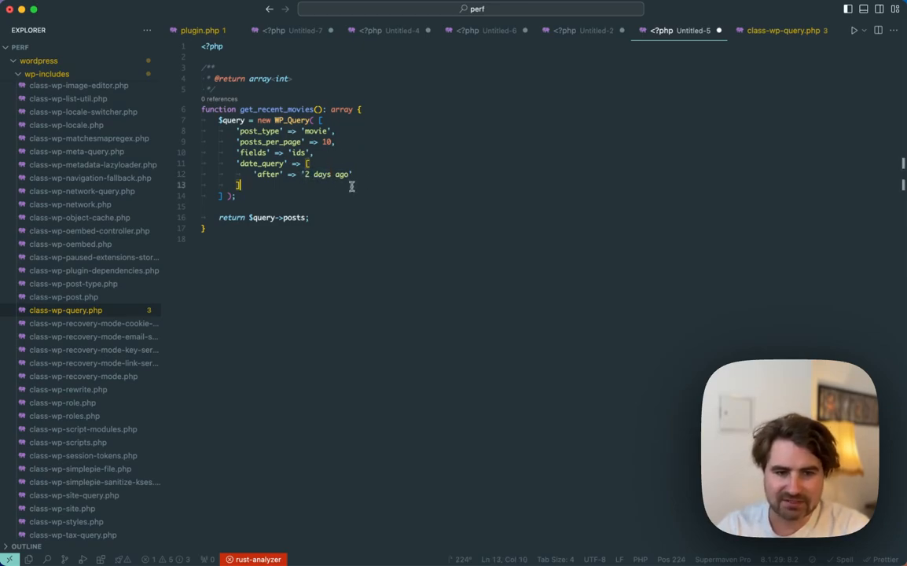
- Add a strtotime('2 days ago') line and change the after value to '2 days ago at midnight'
{"action": "type", "text": "strtotime('2 days ago');"}
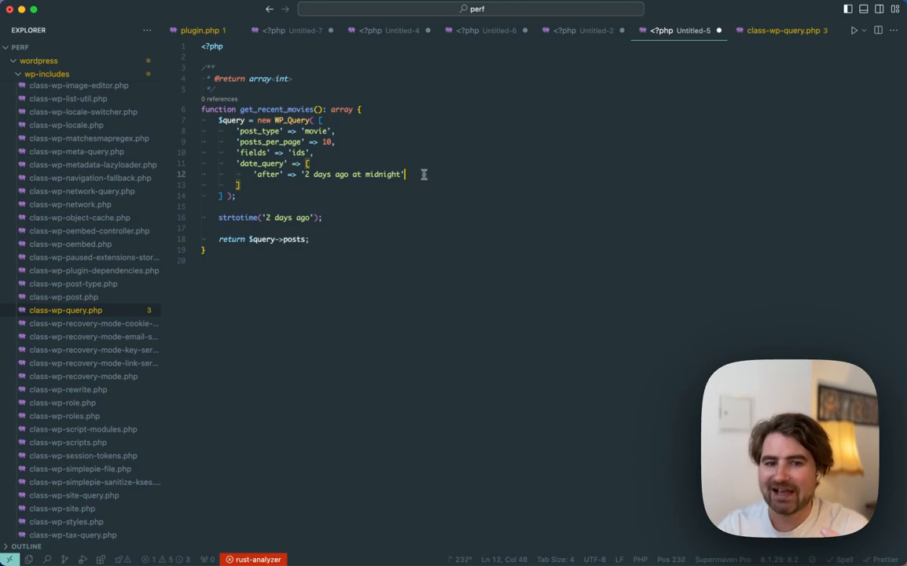
{"action": "double_click", "coordinate": [384, 173]}
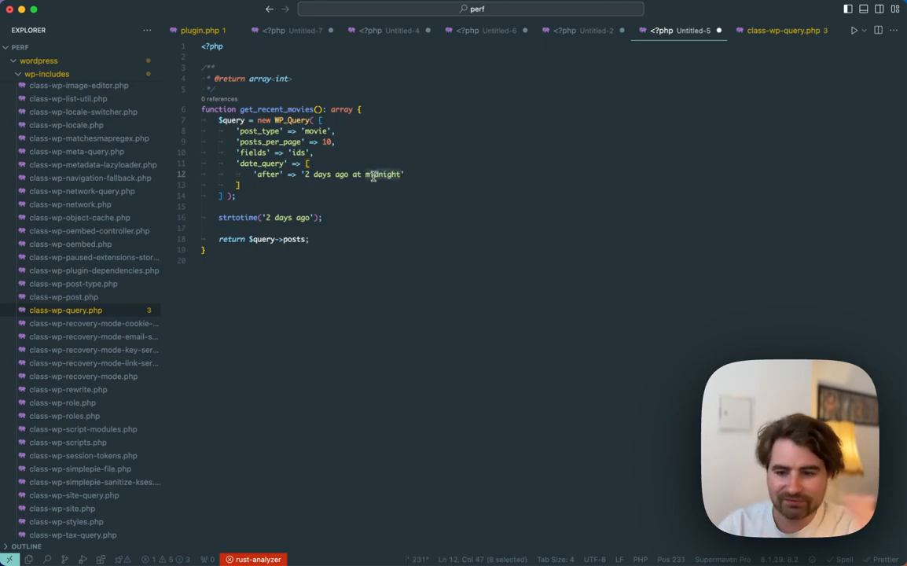